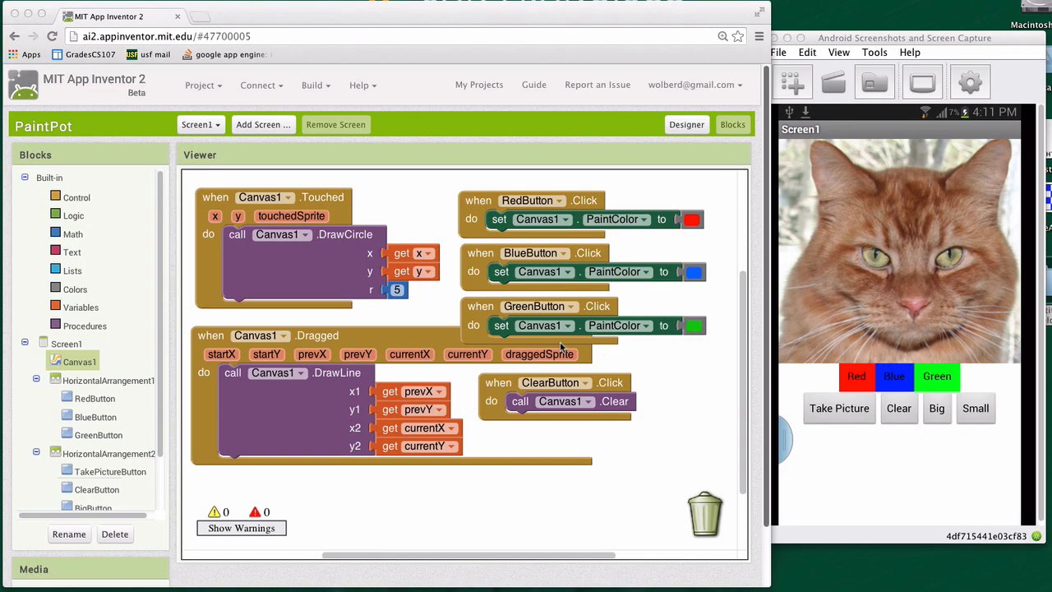
pyautogui.moveTo(561, 346)
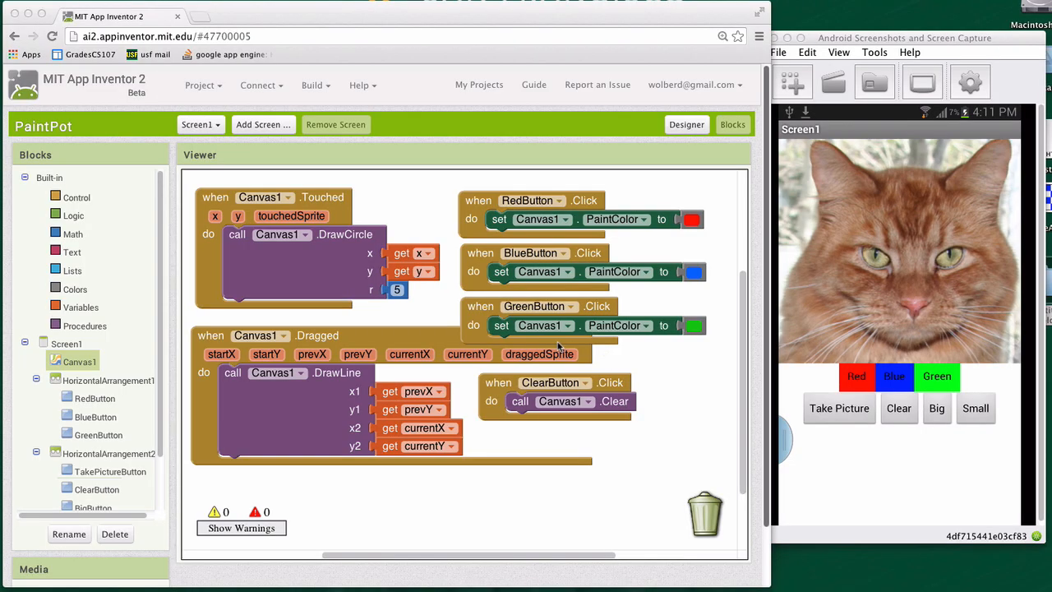
pyautogui.moveTo(562, 349)
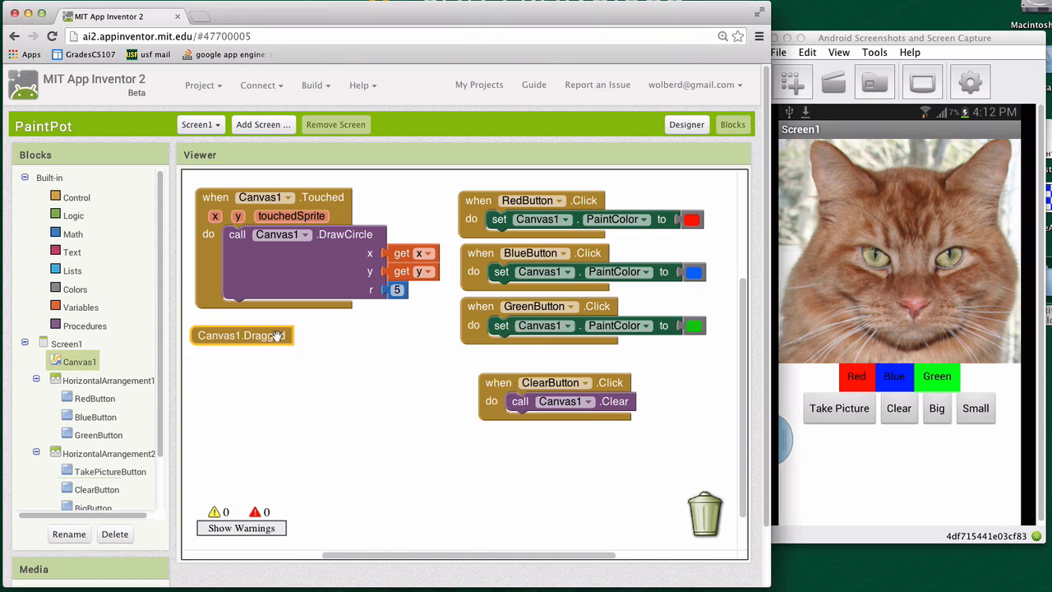
# Move the collapsed Canvas1.Dragged handler to the top, expanding and collapsing it again.
pyautogui.moveTo(240, 335); pyautogui.dragTo(409, 196)
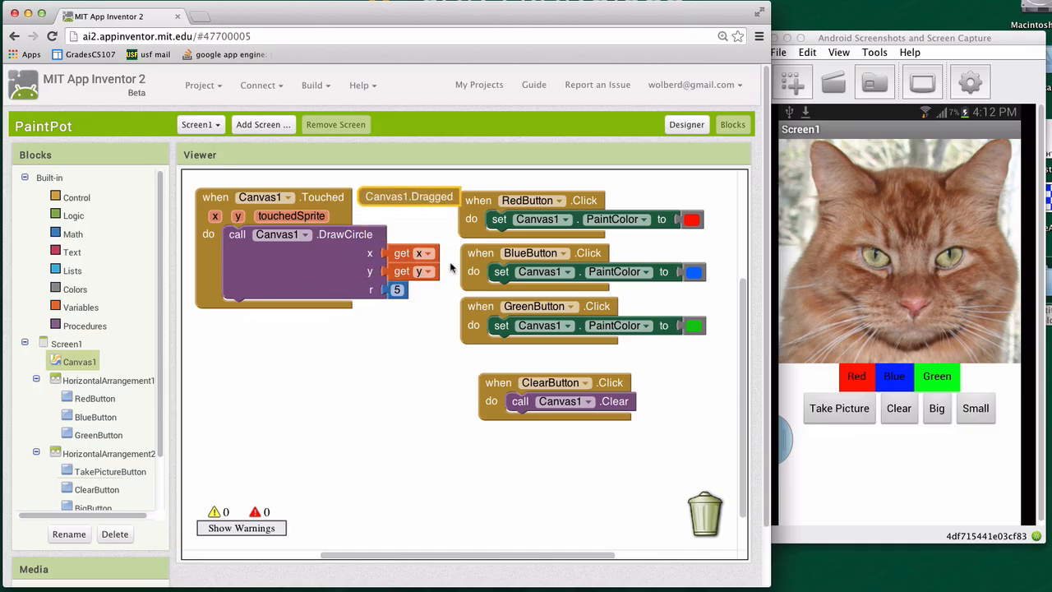
pyautogui.rightClick(408, 196)
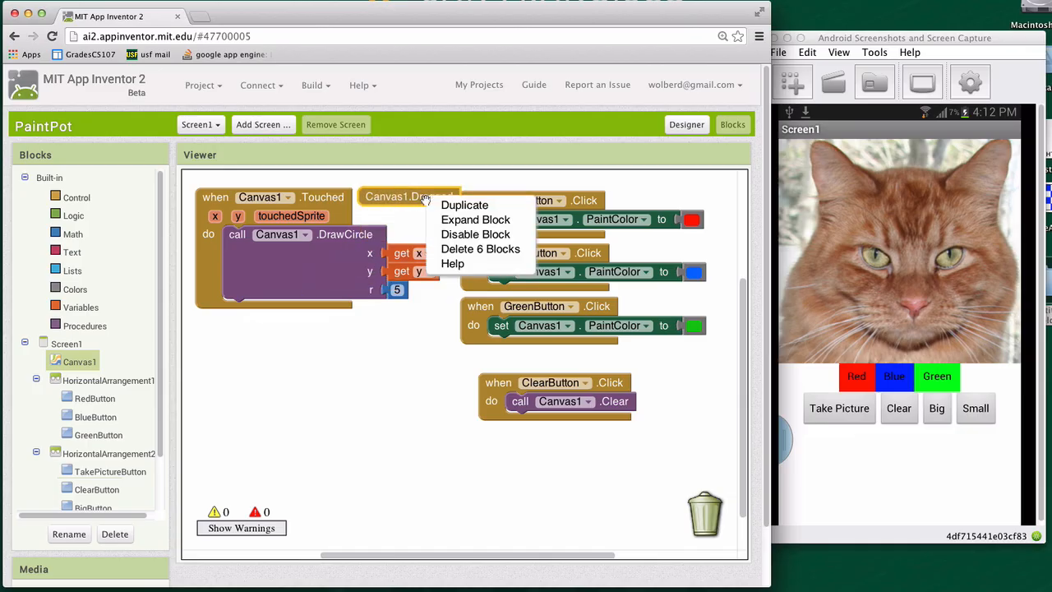
pyautogui.click(463, 205)
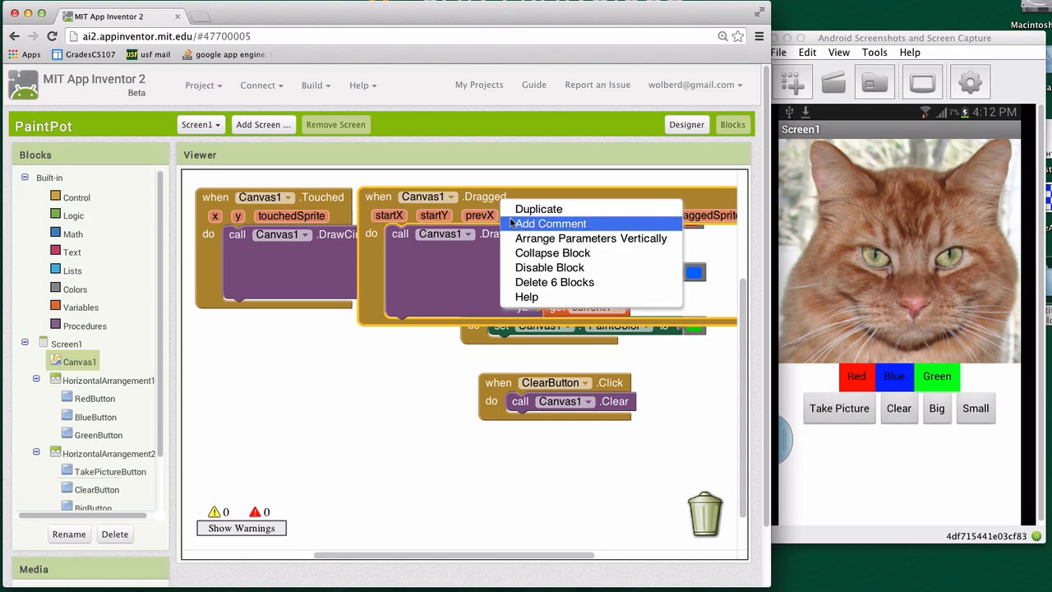
pyautogui.click(553, 252)
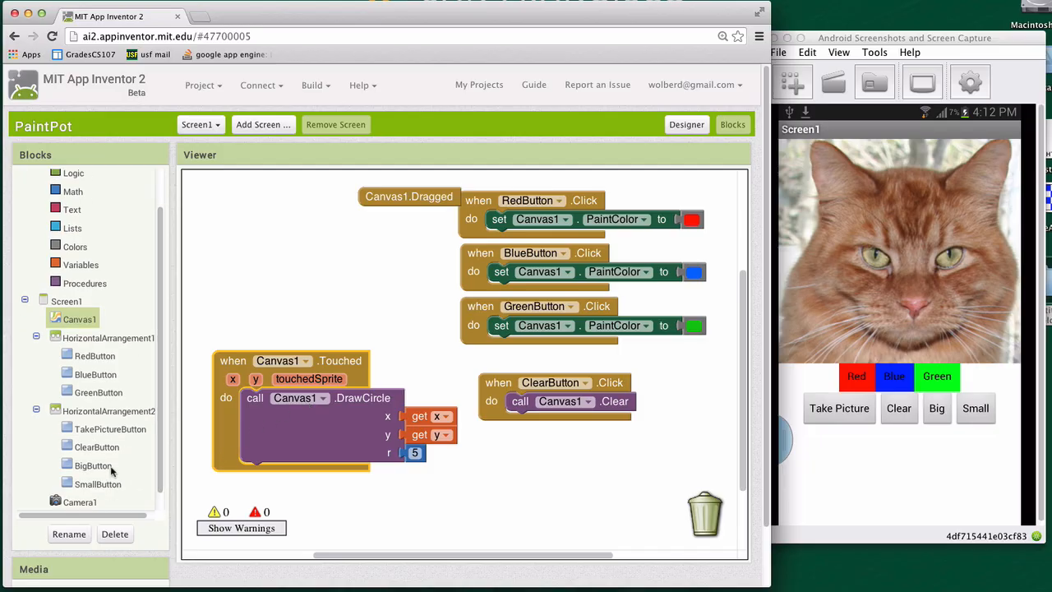
# Place empty BigButton.Click and SmallButton.Click handlers in the workspace.
pyautogui.click(93, 465)
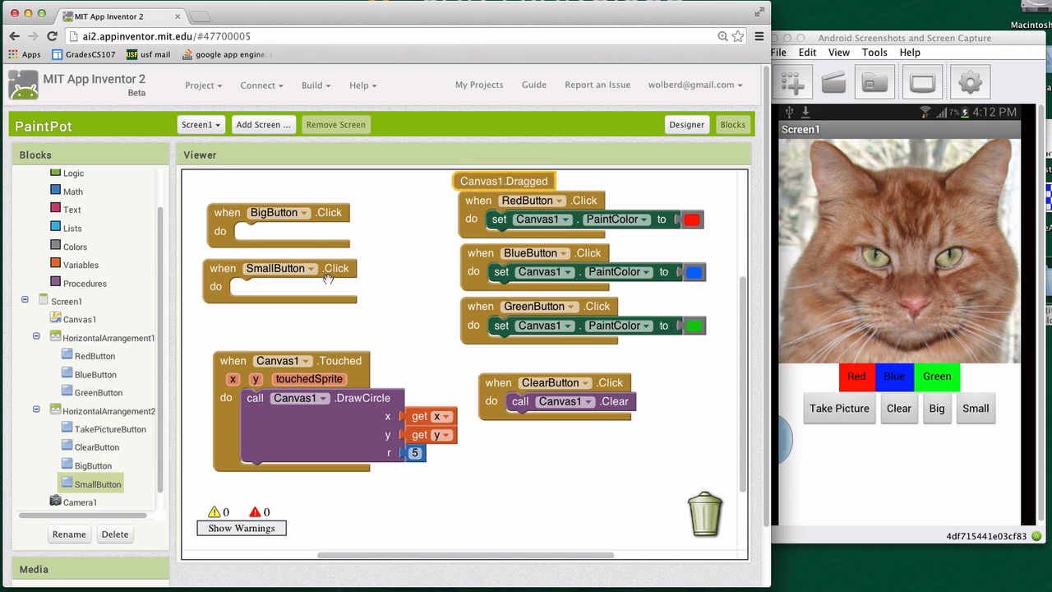
pyautogui.moveTo(402, 453)
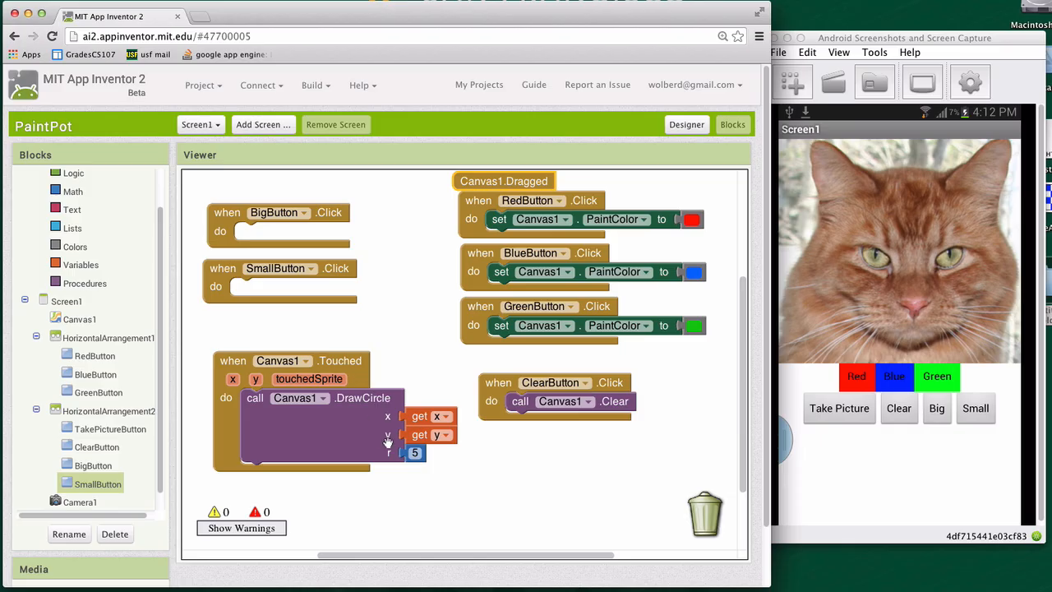
pyautogui.moveTo(414, 453)
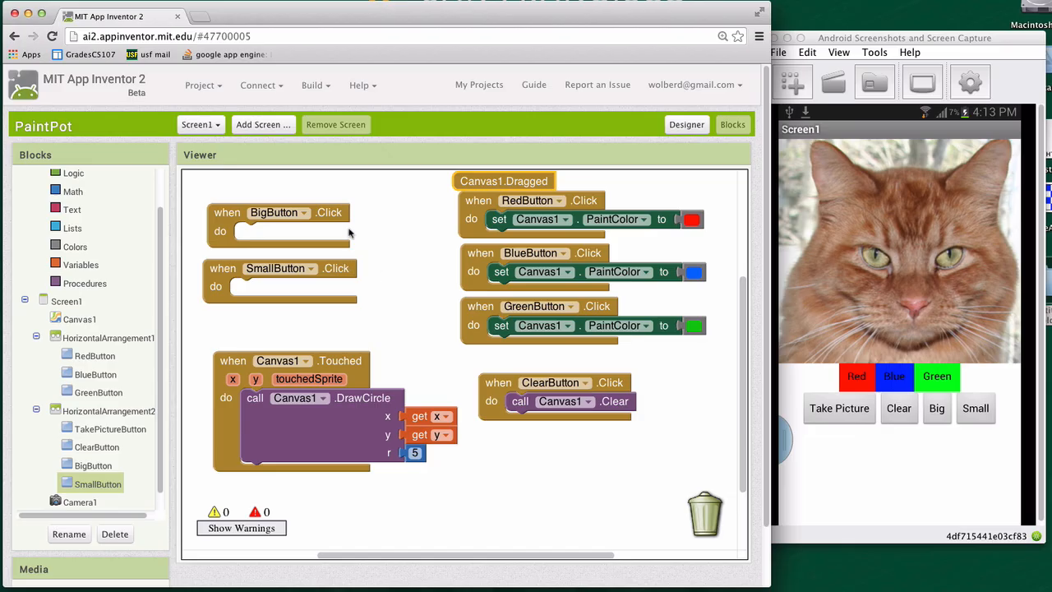
pyautogui.click(415, 452)
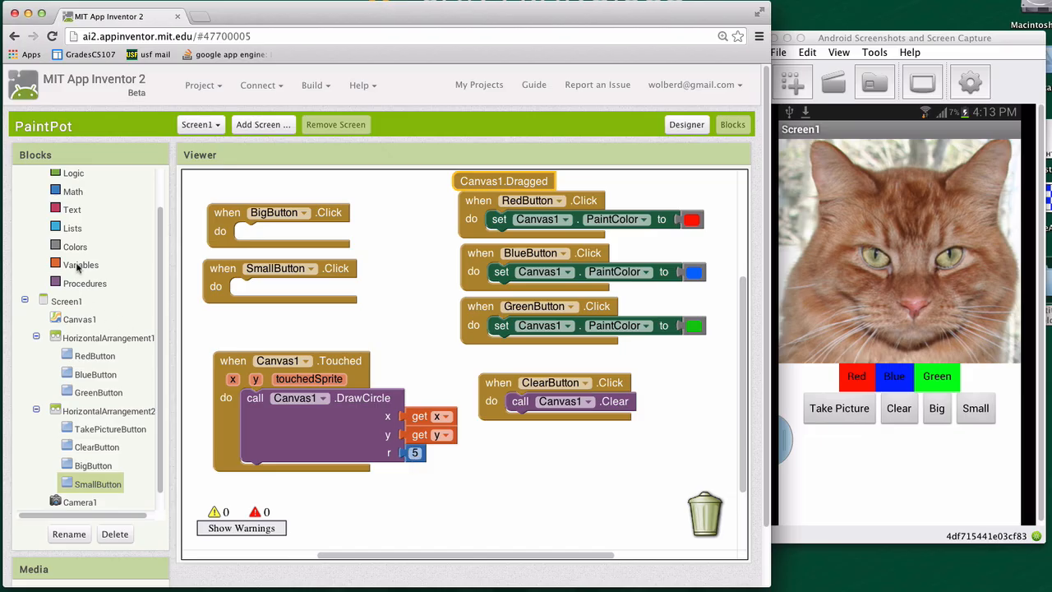
# Add a global variable named dotSize initialized to the number 2.
pyautogui.click(80, 264)
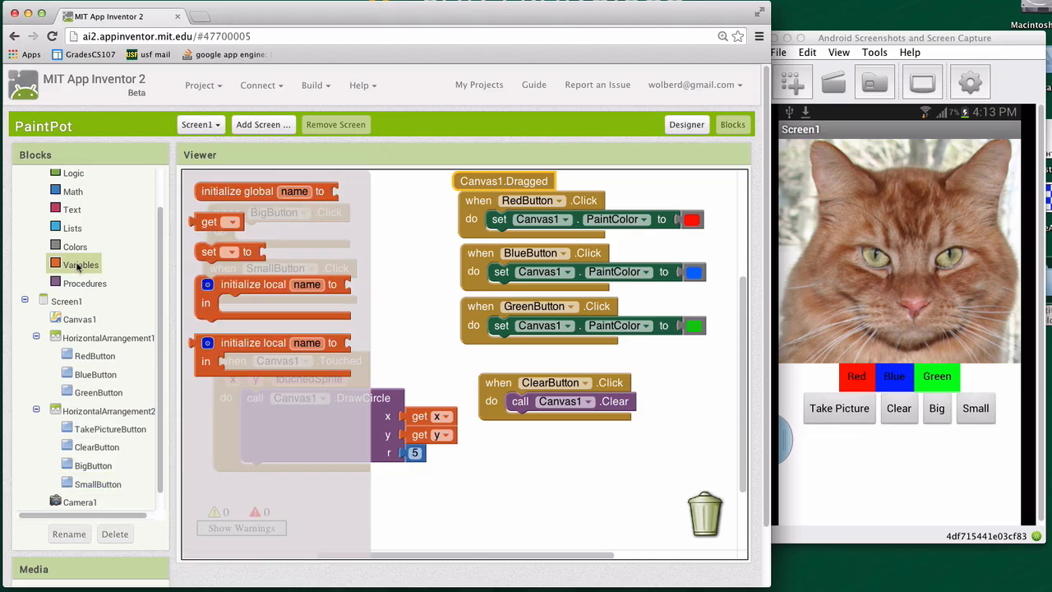
pyautogui.click(263, 190)
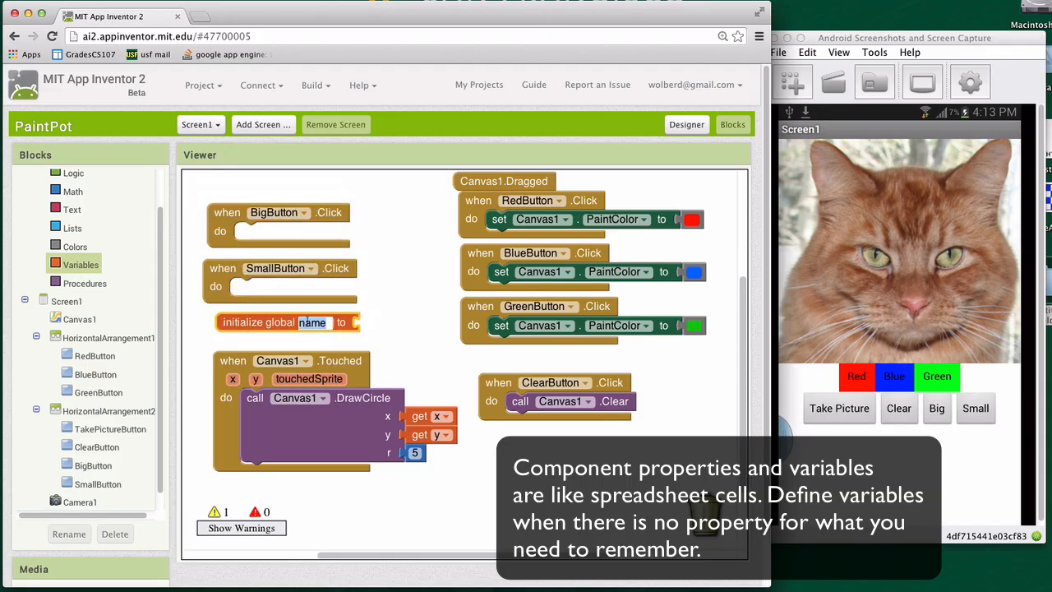
pyautogui.write('do')
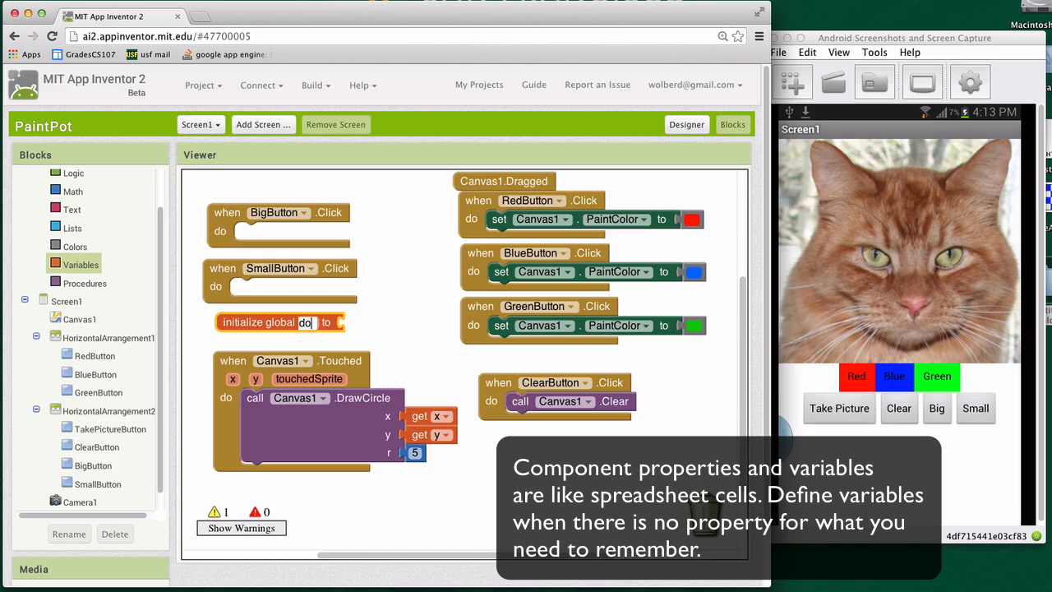
pyautogui.write('dotSize')
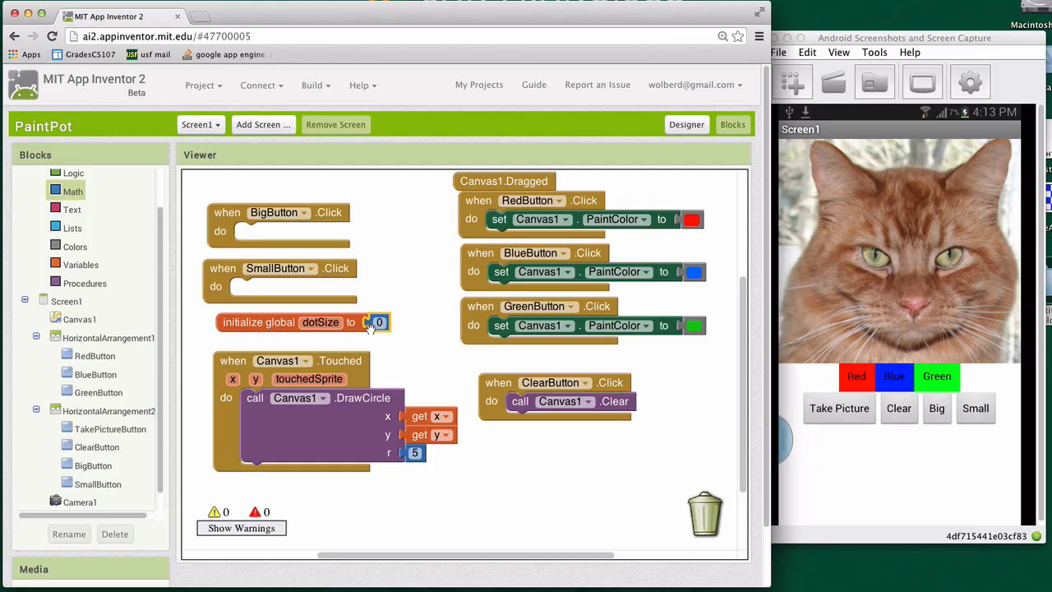
pyautogui.click(378, 322)
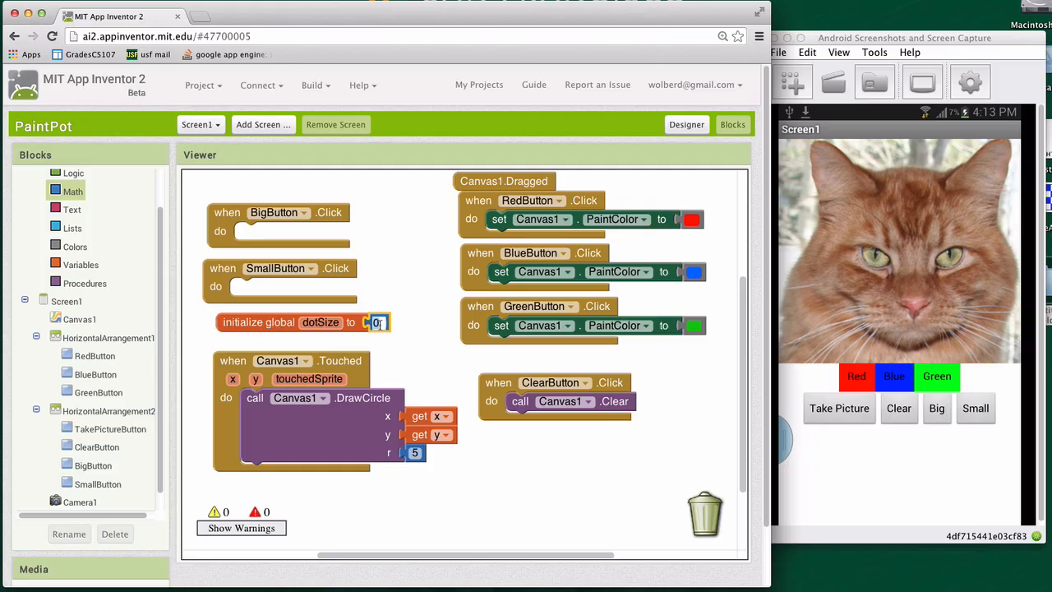
pyautogui.write('2')
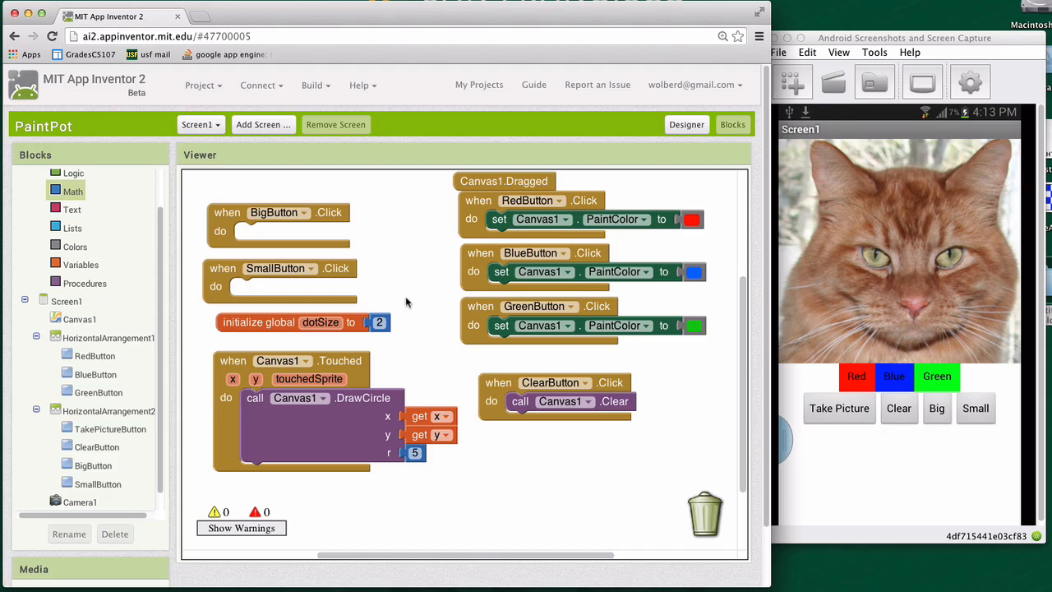
pyautogui.moveTo(320, 204)
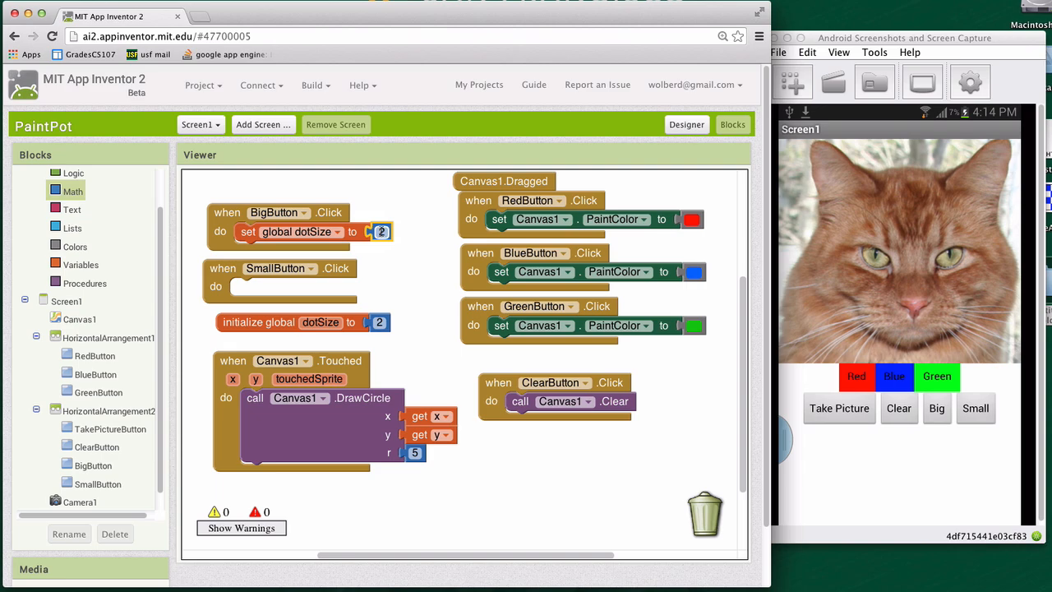
# Set global dotSize to 8 in BigButton.Click and to 2 in SmallButton.Click.
pyautogui.write('8')
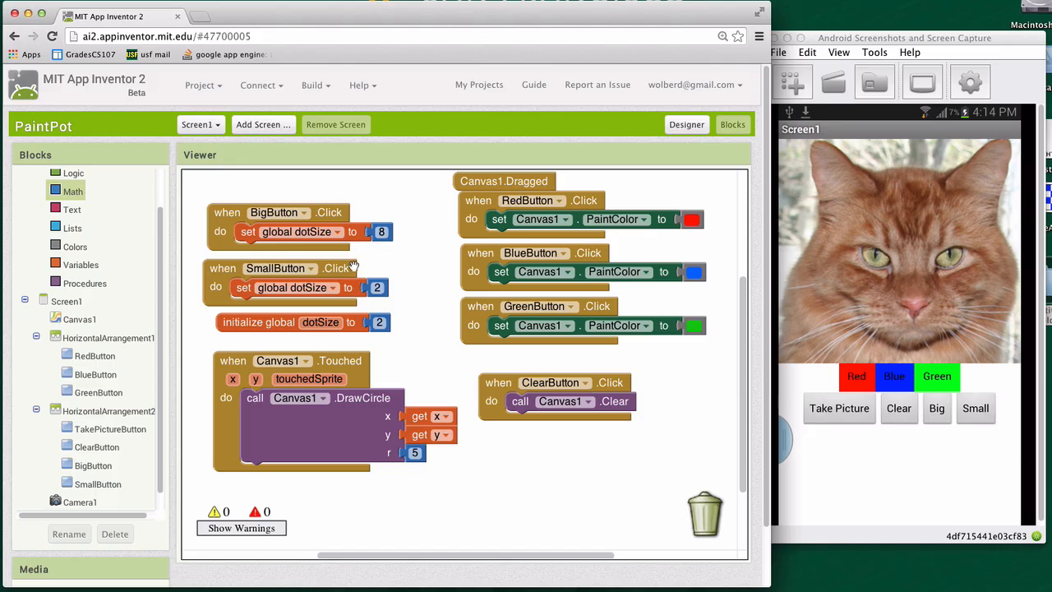
pyautogui.moveTo(356, 268)
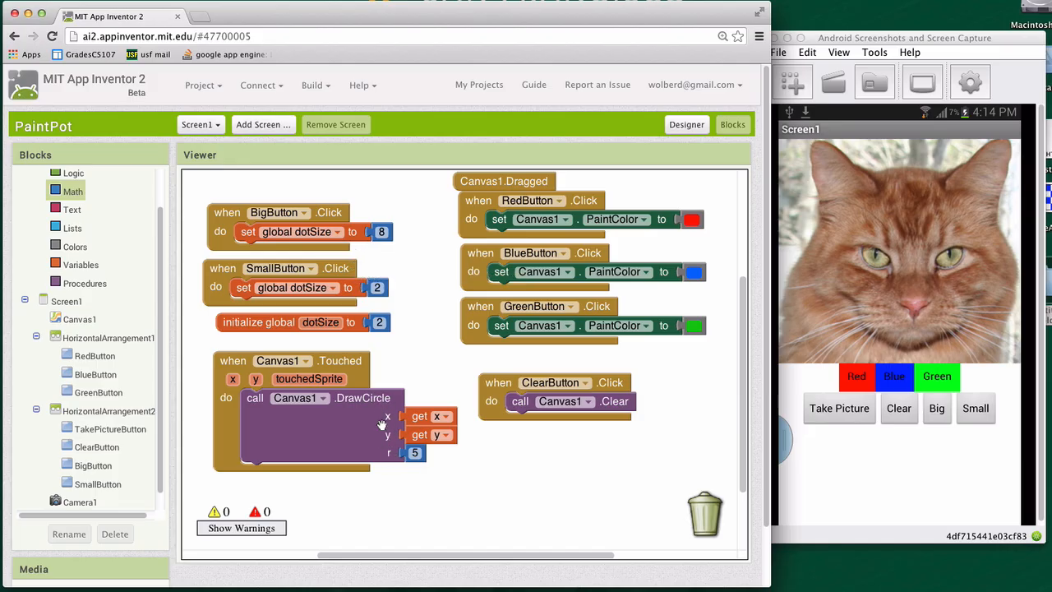
pyautogui.moveTo(408, 442)
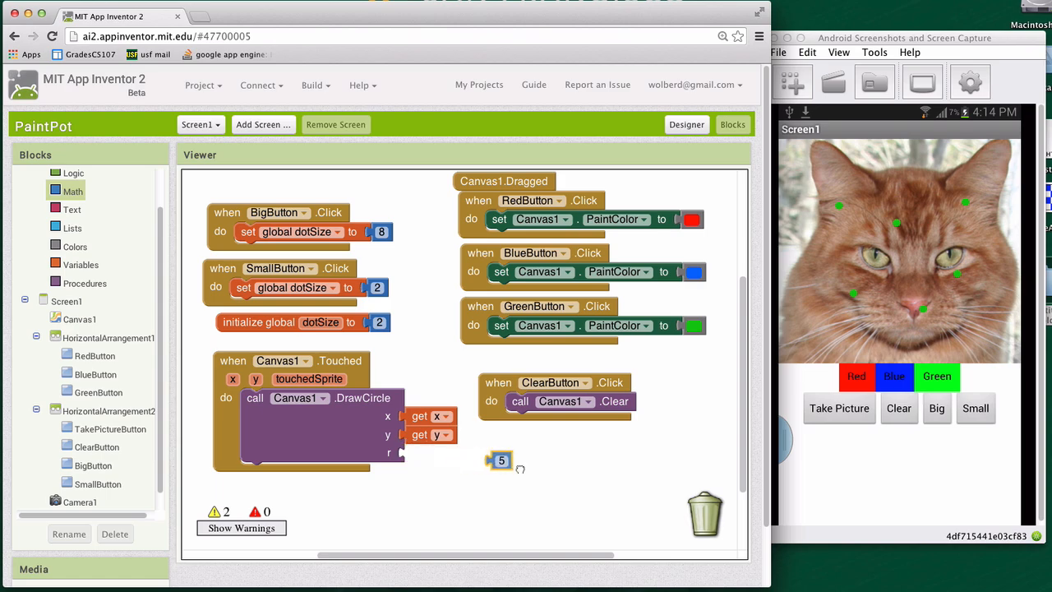
# Pull the fixed radius 5 out of DrawCircle's r socket.
pyautogui.moveTo(501, 461); pyautogui.dragTo(604, 485)
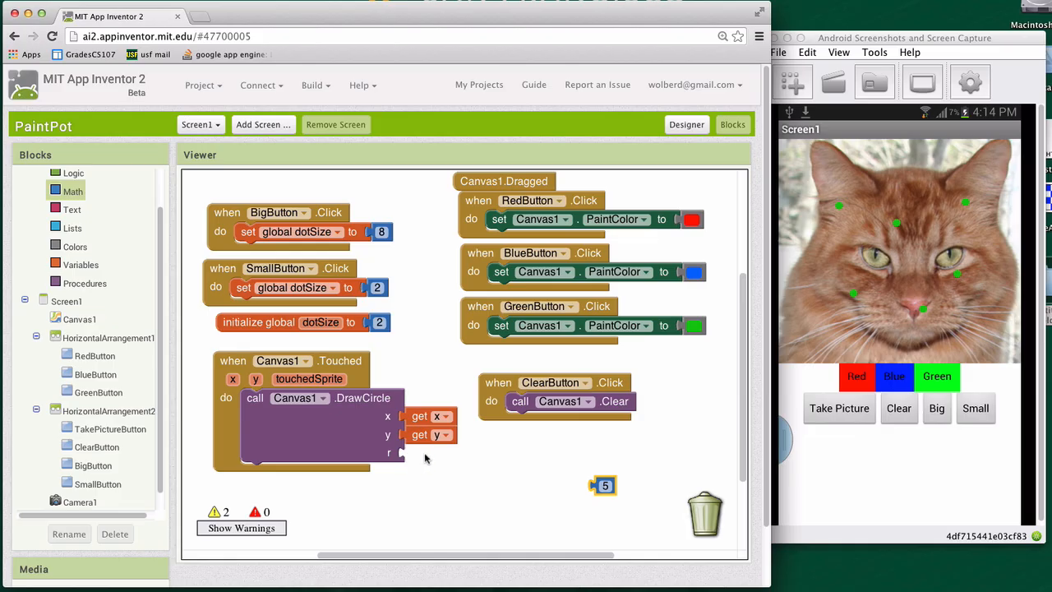
pyautogui.moveTo(446, 460)
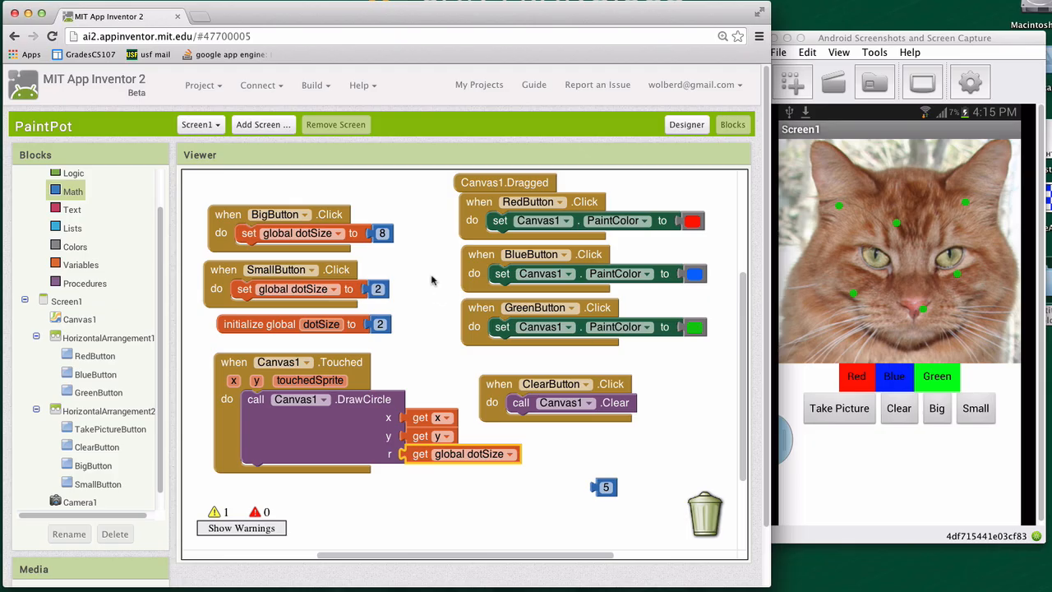
pyautogui.moveTo(393, 297)
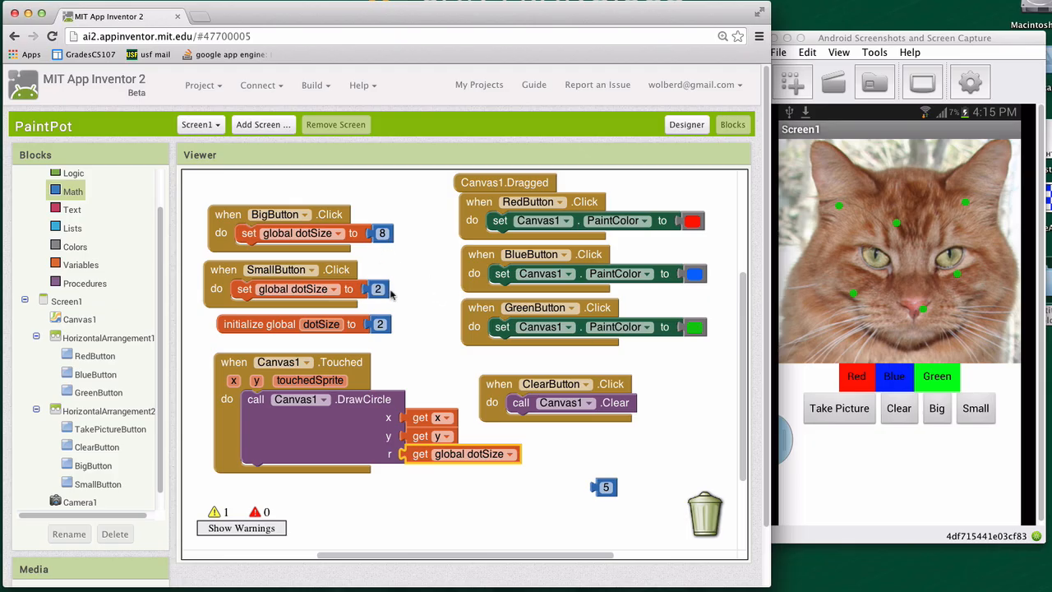
pyautogui.moveTo(423, 270)
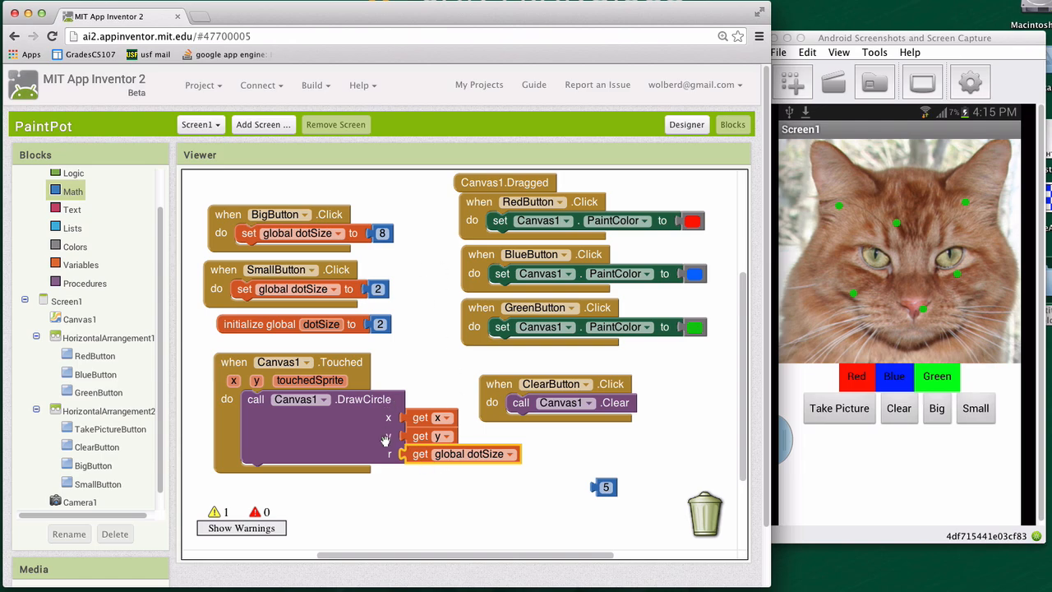
pyautogui.moveTo(417, 454)
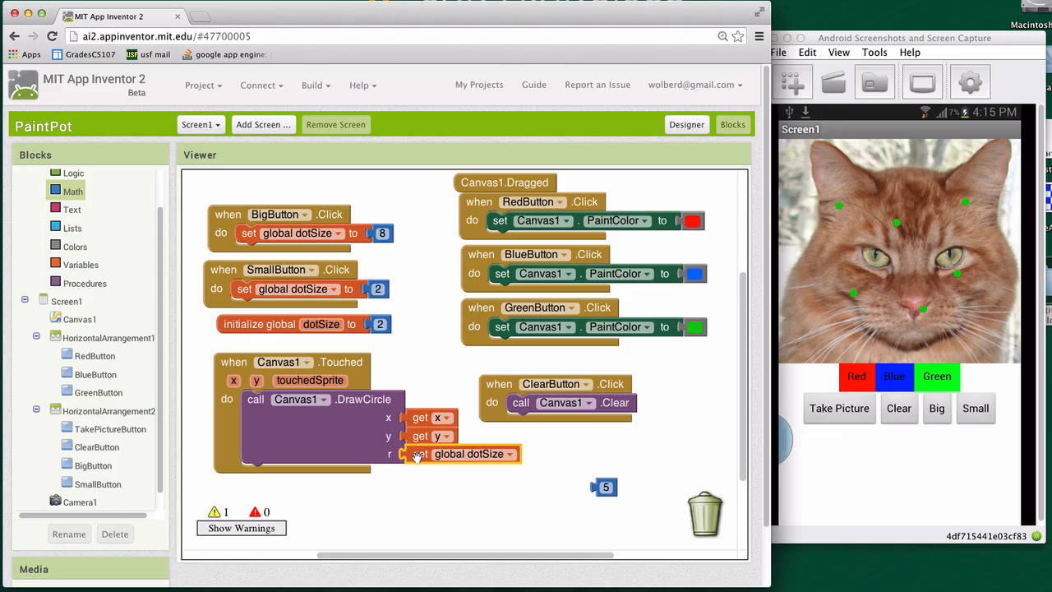
pyautogui.moveTo(365, 433)
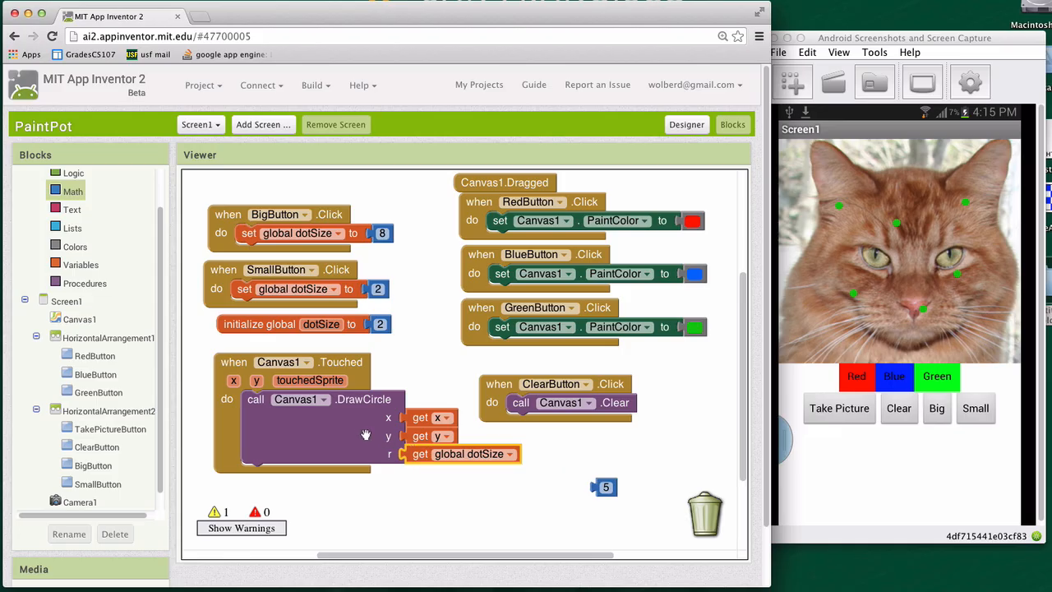
pyautogui.moveTo(414, 380)
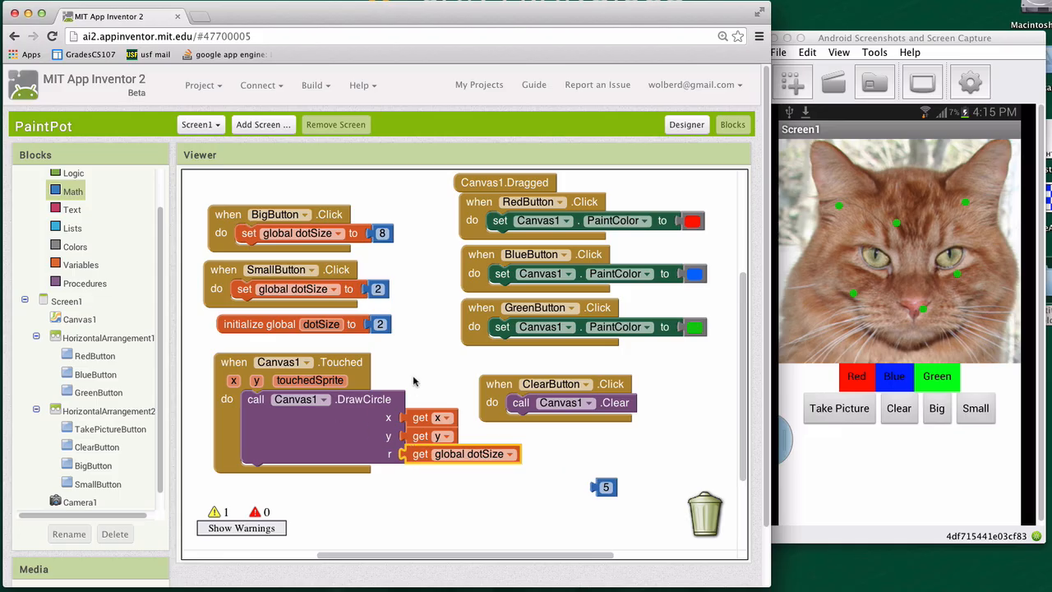
# On the phone, tap Big and touch the cat photo to draw a large dot.
pyautogui.click(937, 408)
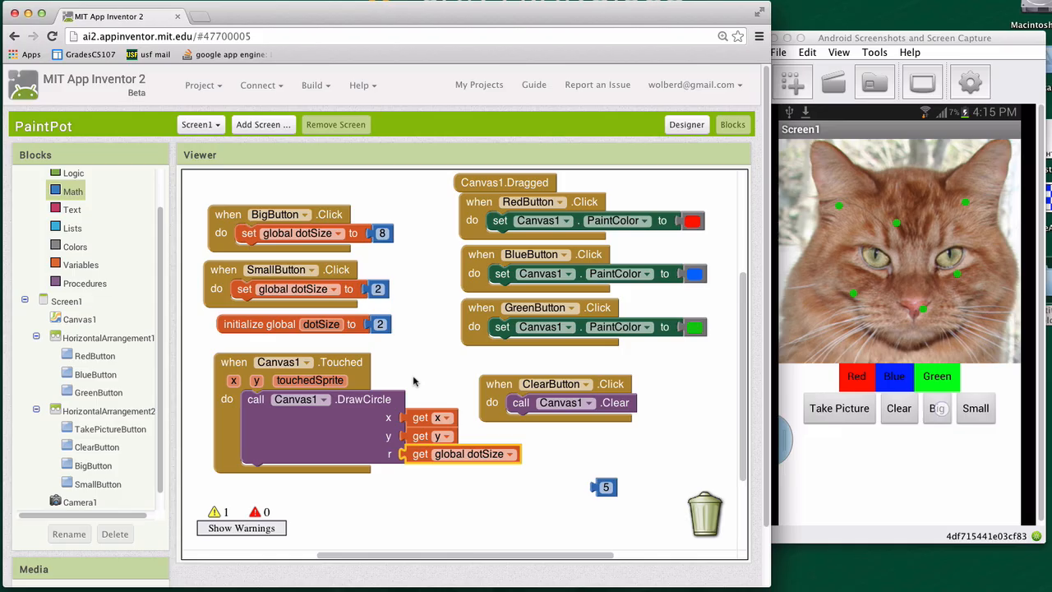
pyautogui.click(937, 408)
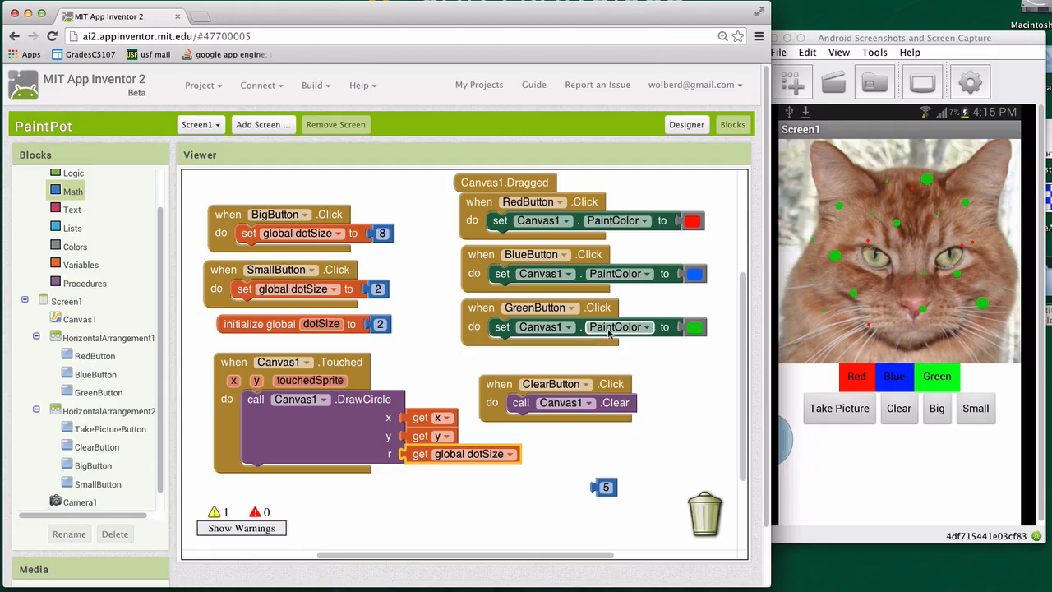
pyautogui.moveTo(629, 333)
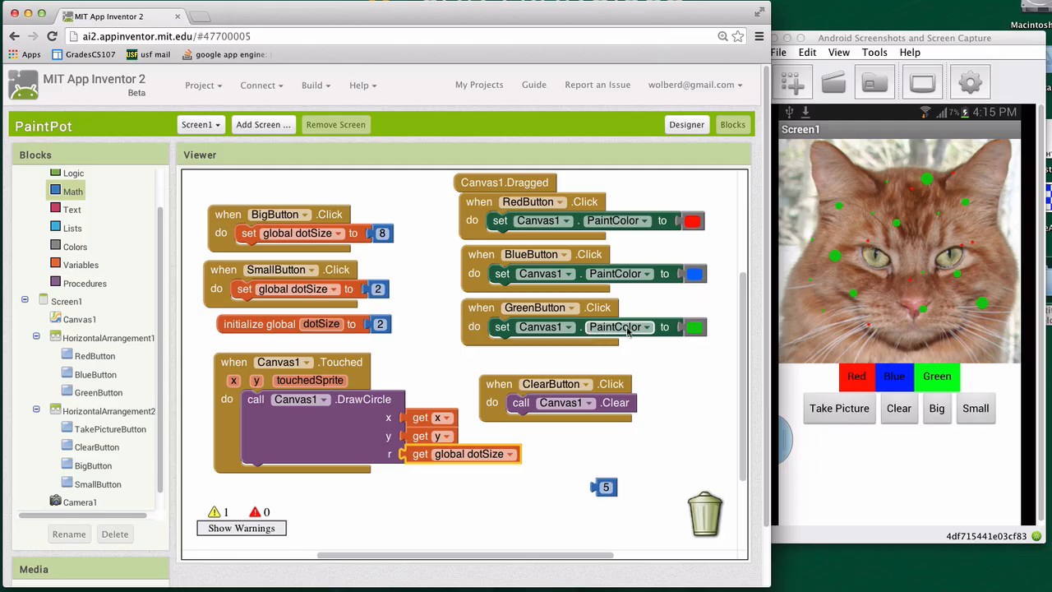